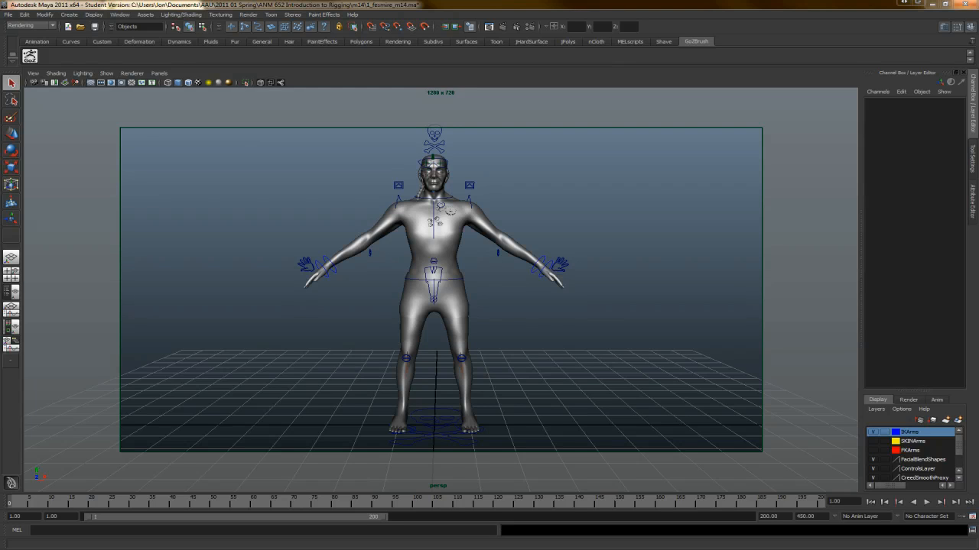
mouse_move(655, 337)
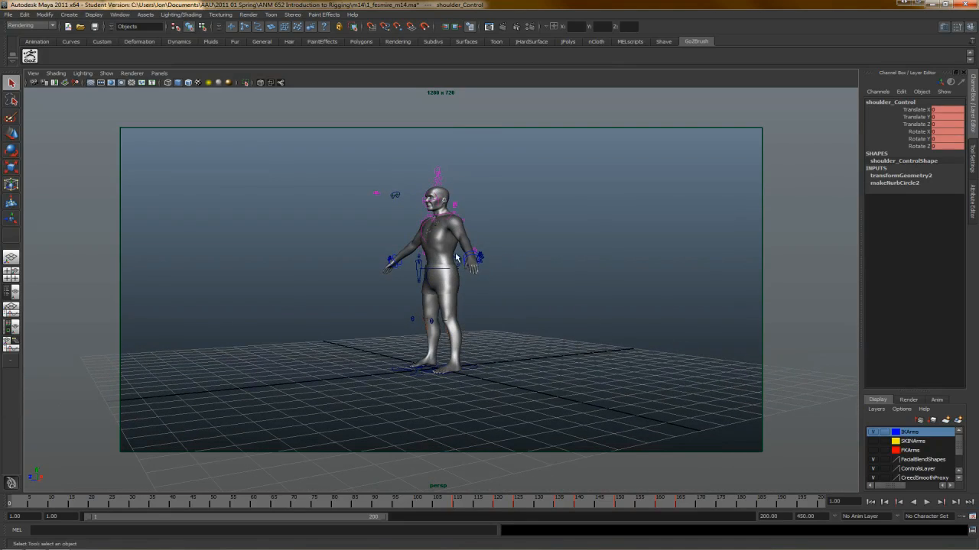
- Tumble the camera back to a near-front angle on the full character rig with its control curves
drag(455, 257, 535, 274)
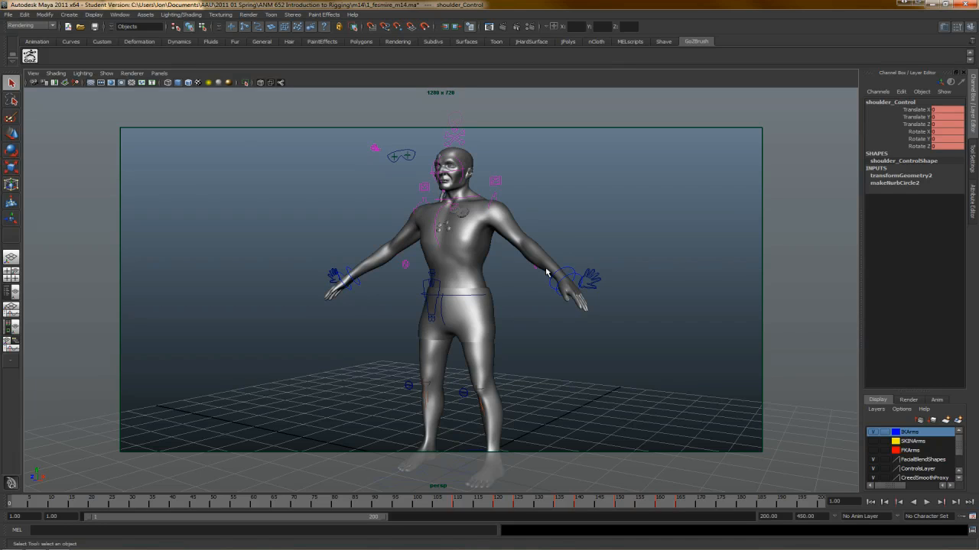
mouse_move(520, 296)
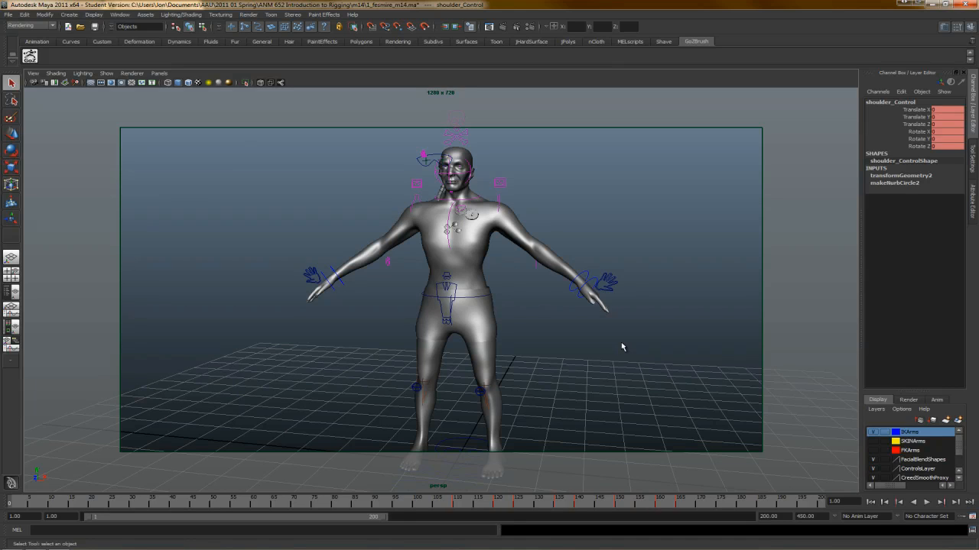
mouse_move(429, 327)
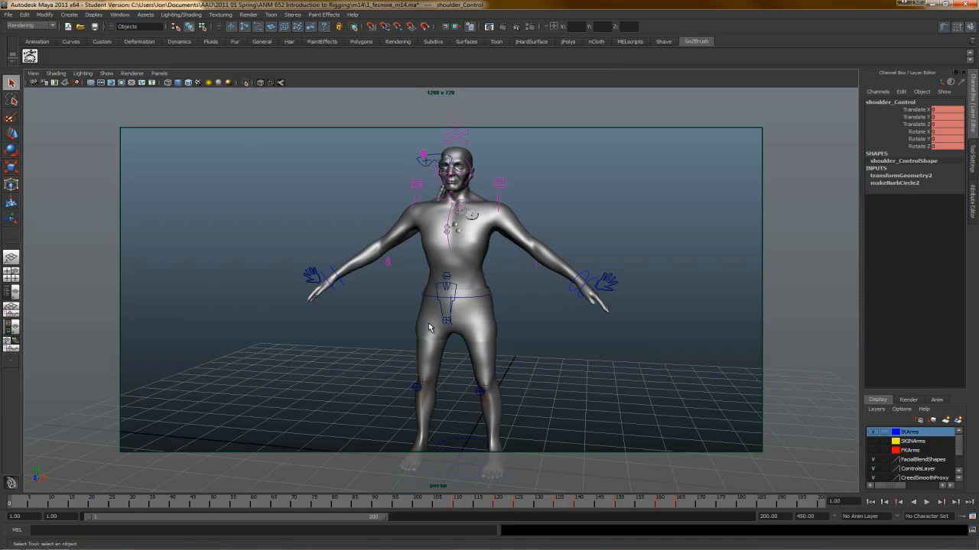
mouse_move(404, 329)
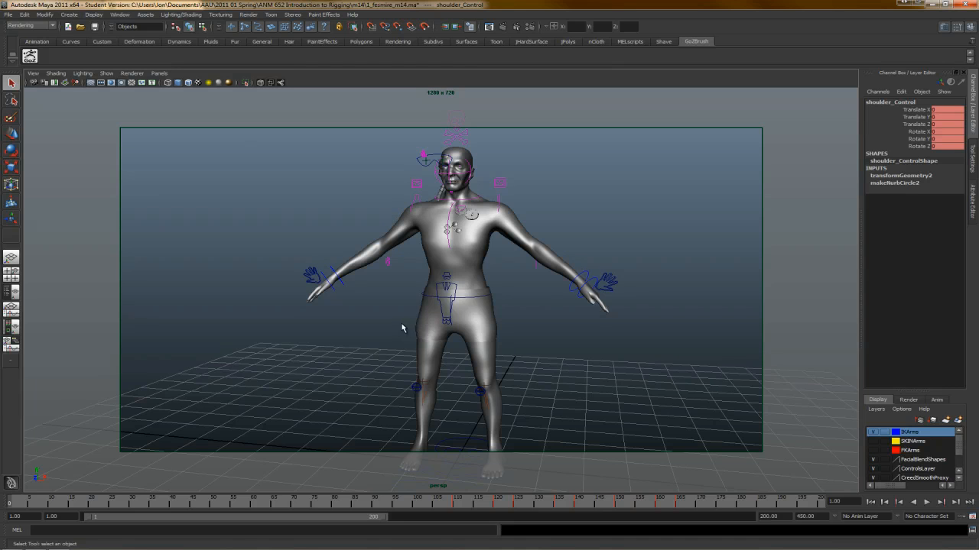
drag(458, 306, 413, 327)
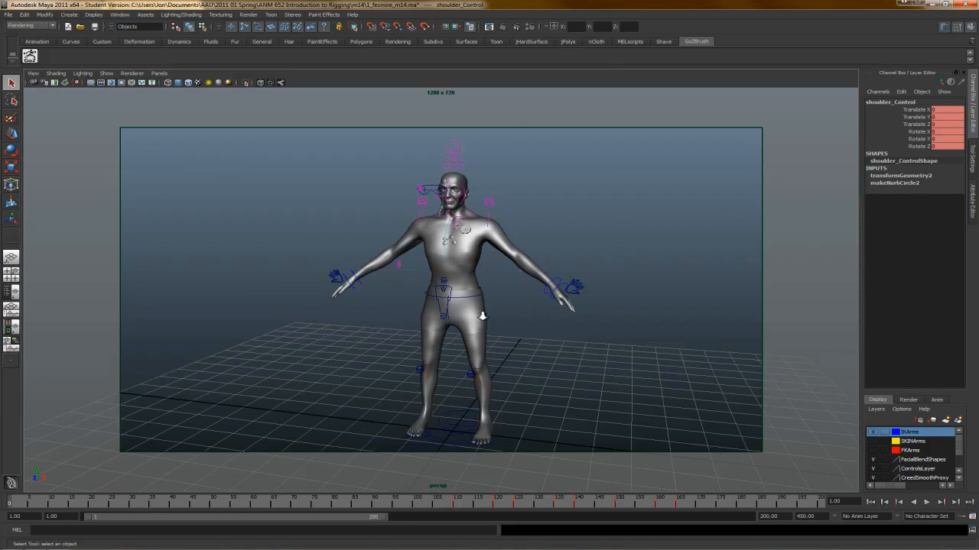
- Dolly in and frame the head, eye, shoulder and chest controls of the upper body
drag(482, 315, 532, 260)
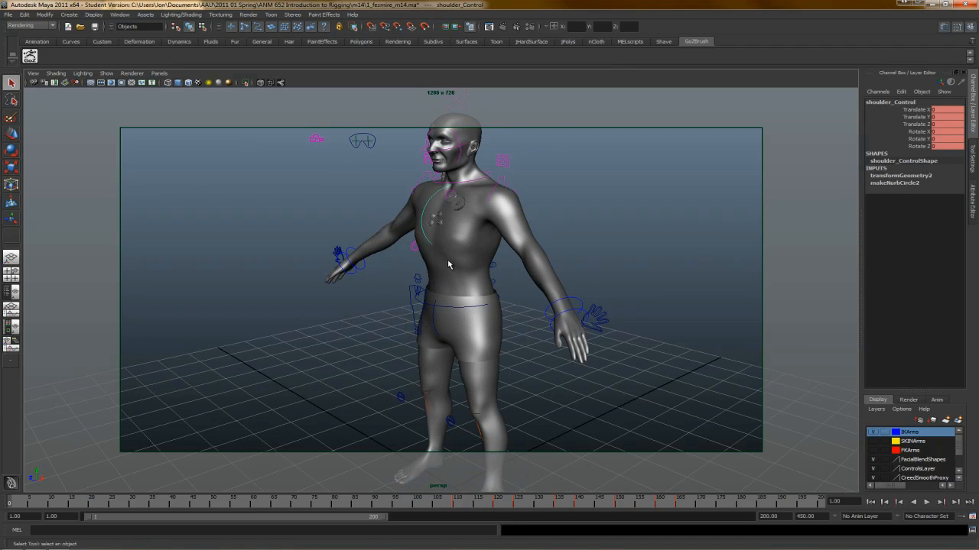
mouse_move(533, 257)
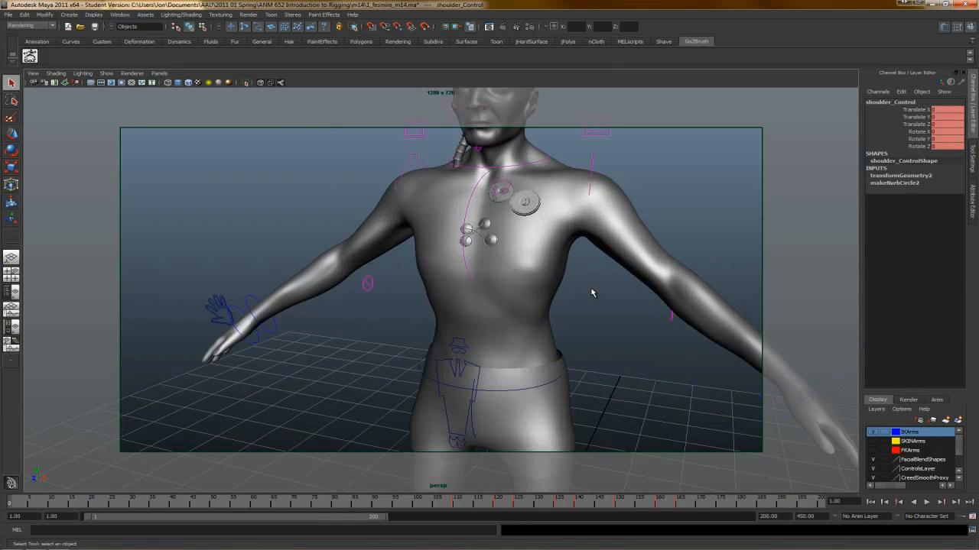
drag(593, 293, 538, 353)
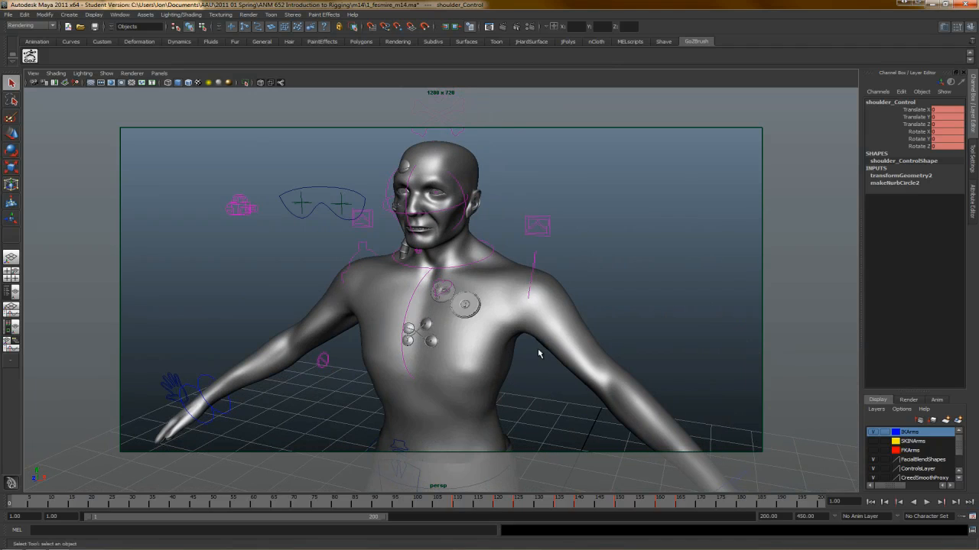